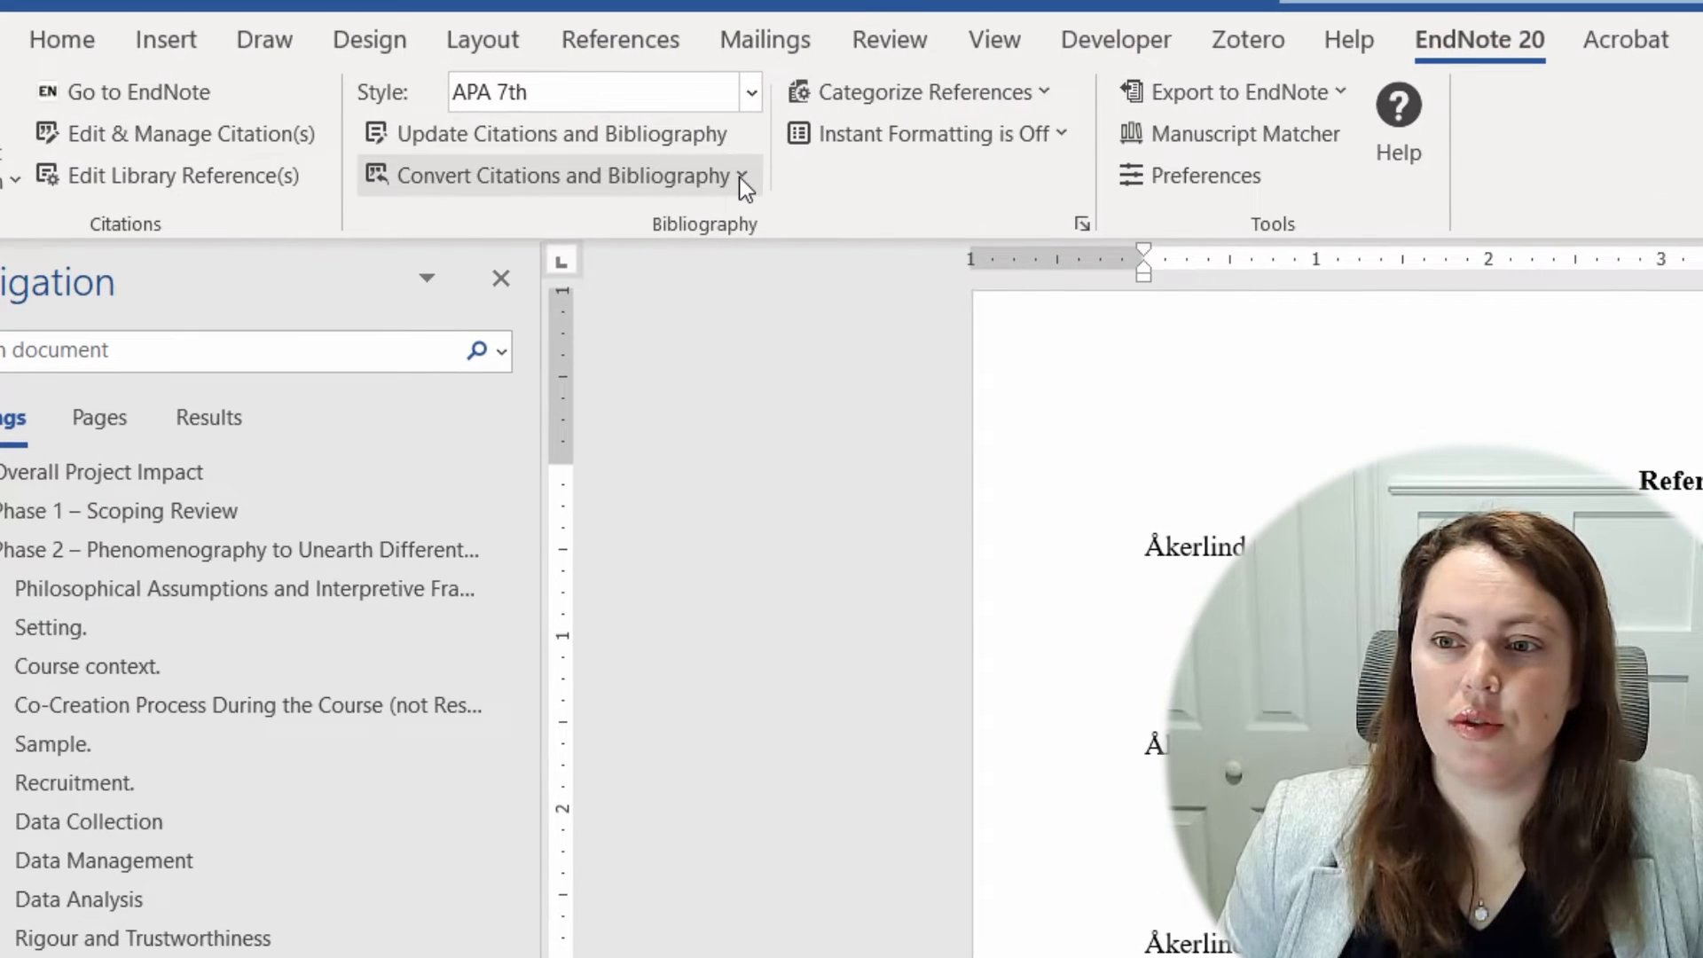
Review the Convert to Plain Text option under Convert Citations and Bibliography, then dismiss it unused
left_click(557, 175)
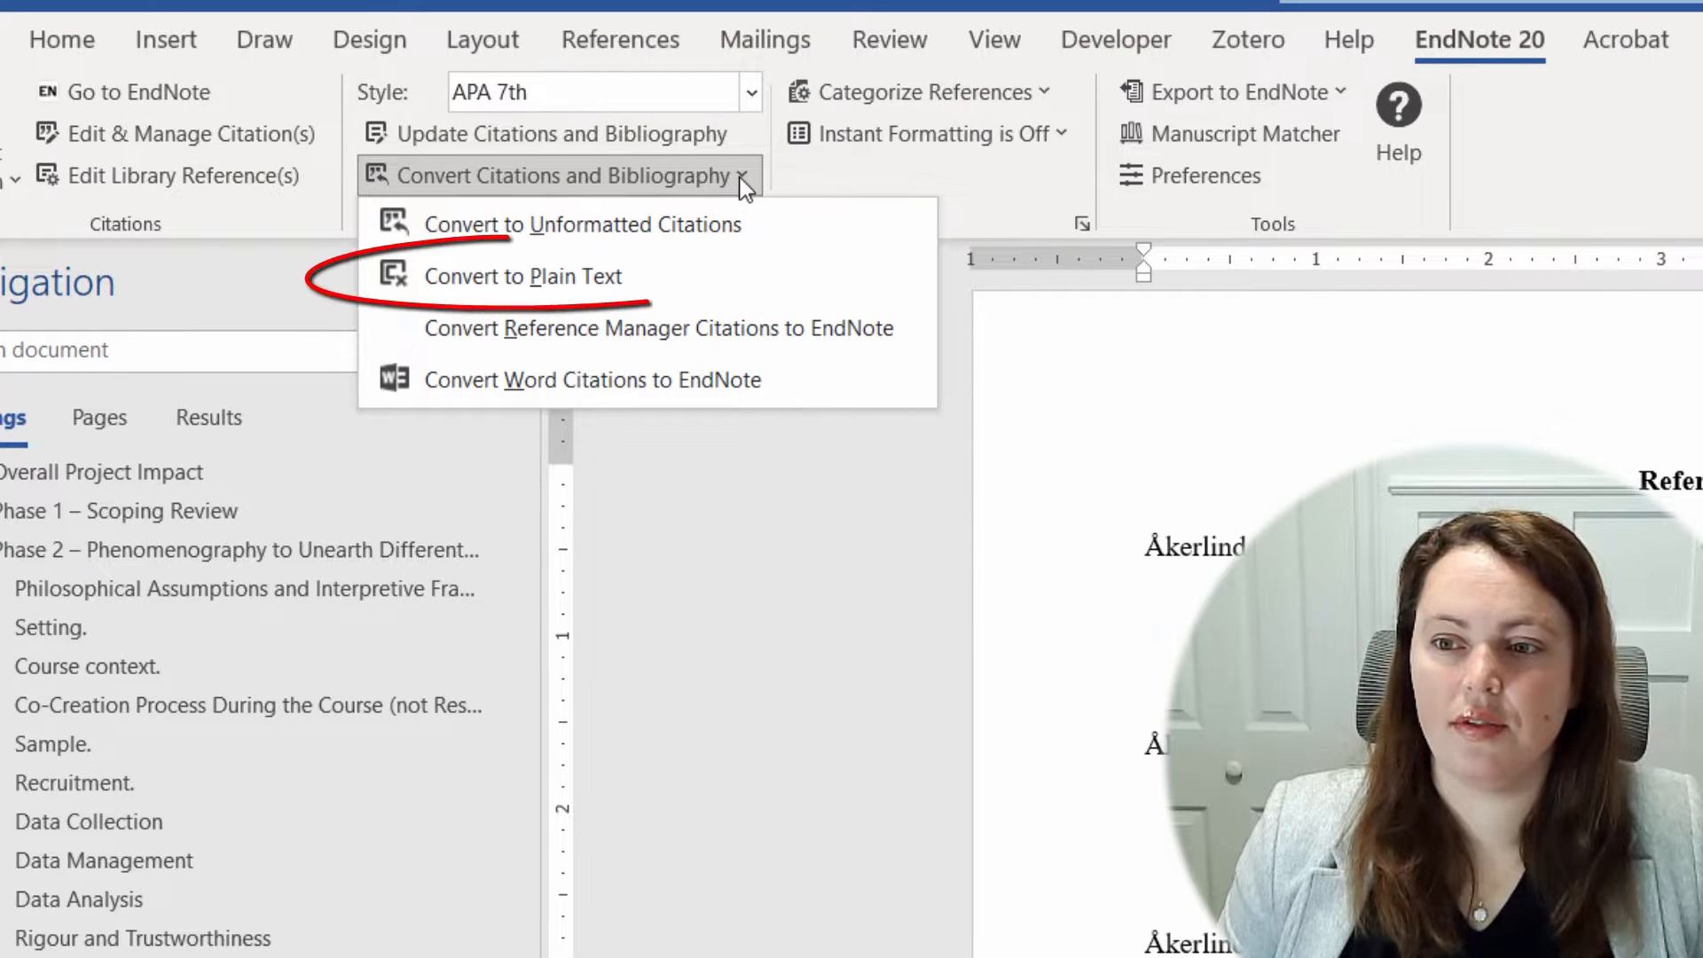
mouse_move(761, 277)
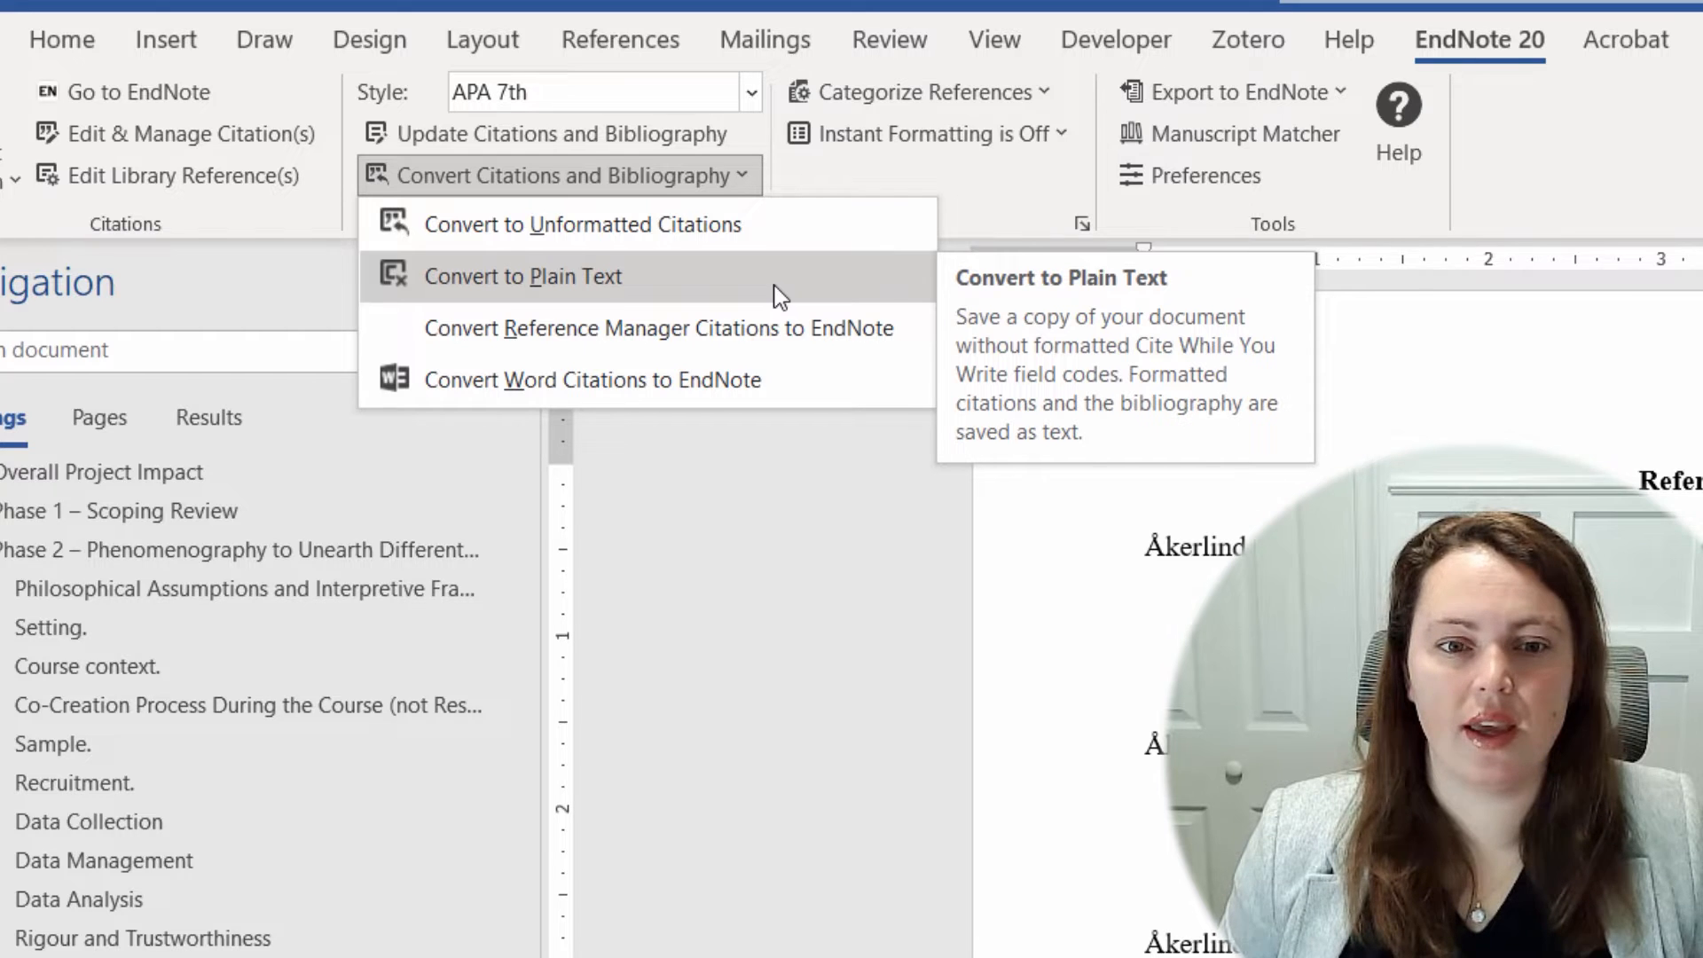
left_click(521, 277)
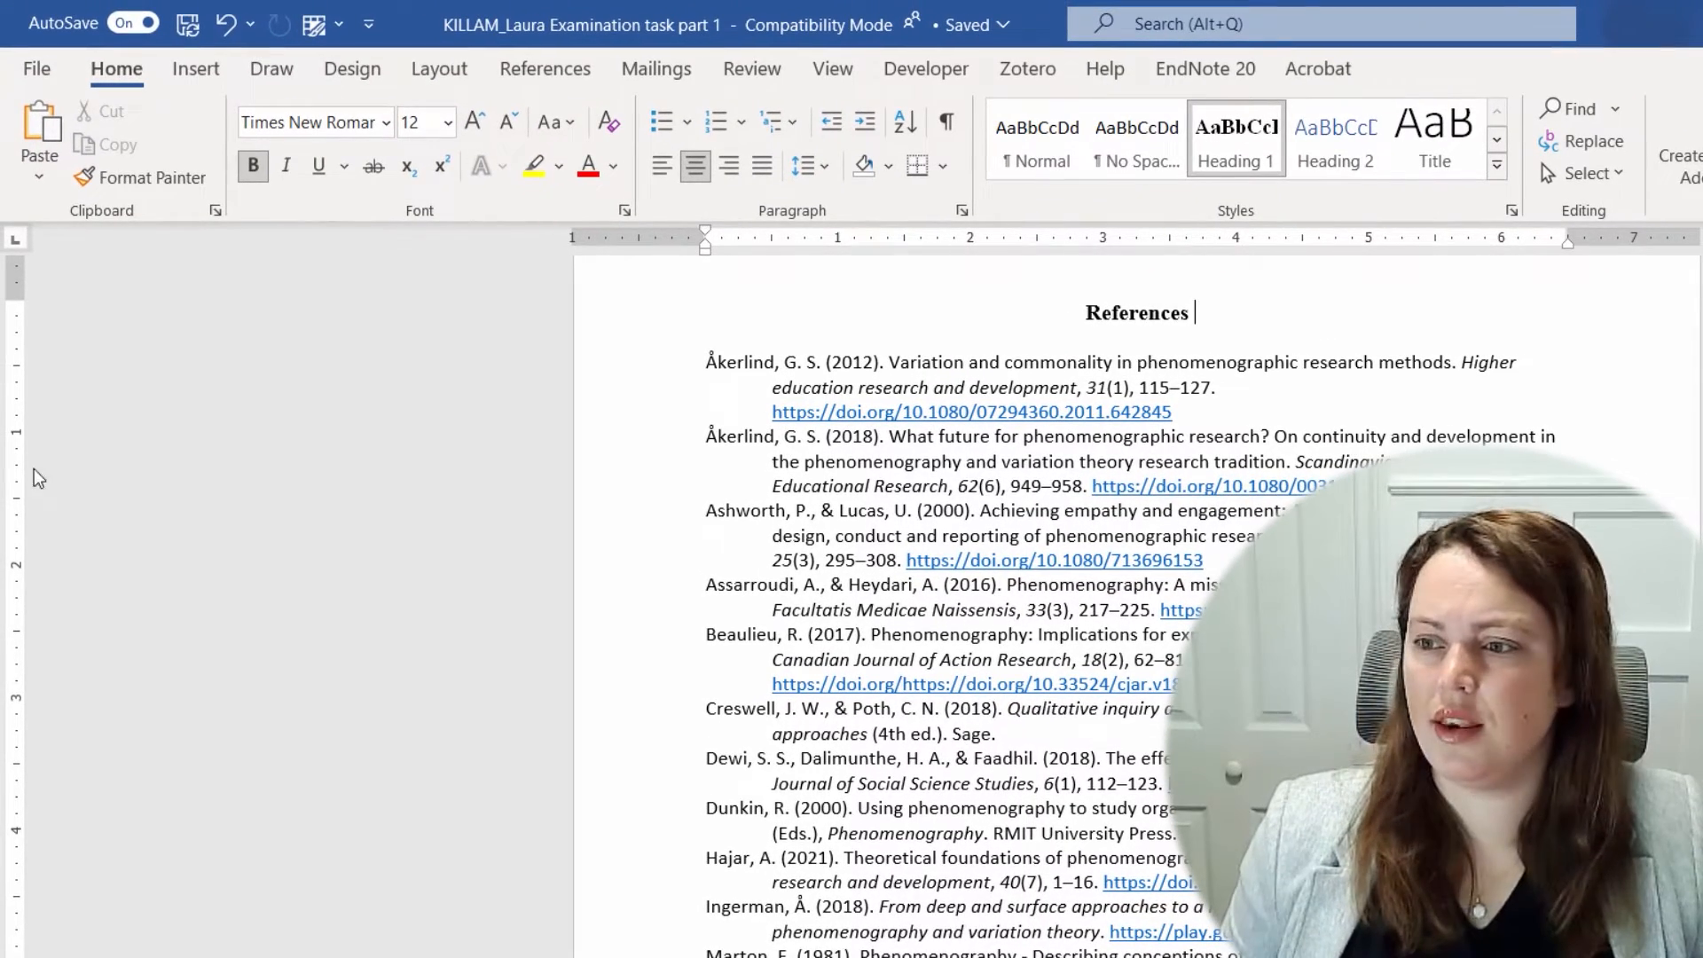
Switch to the EndNote 20 tools to reach the Configure Bibliography launcher
left_click(1202, 67)
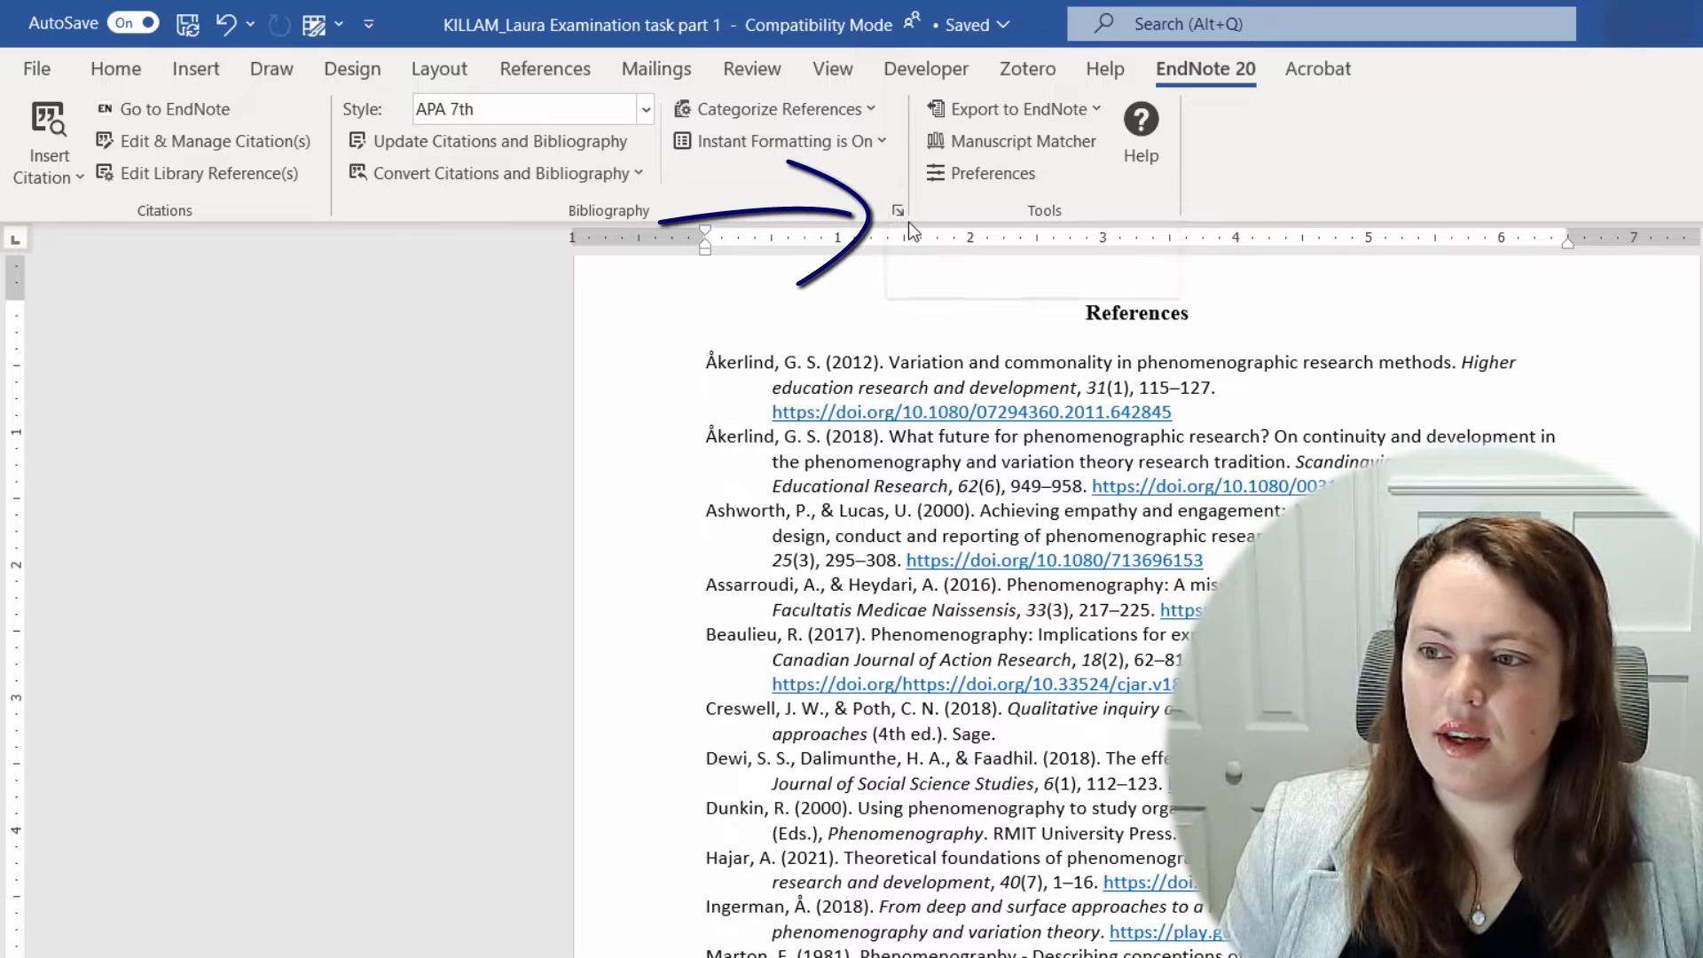
mouse_move(898, 211)
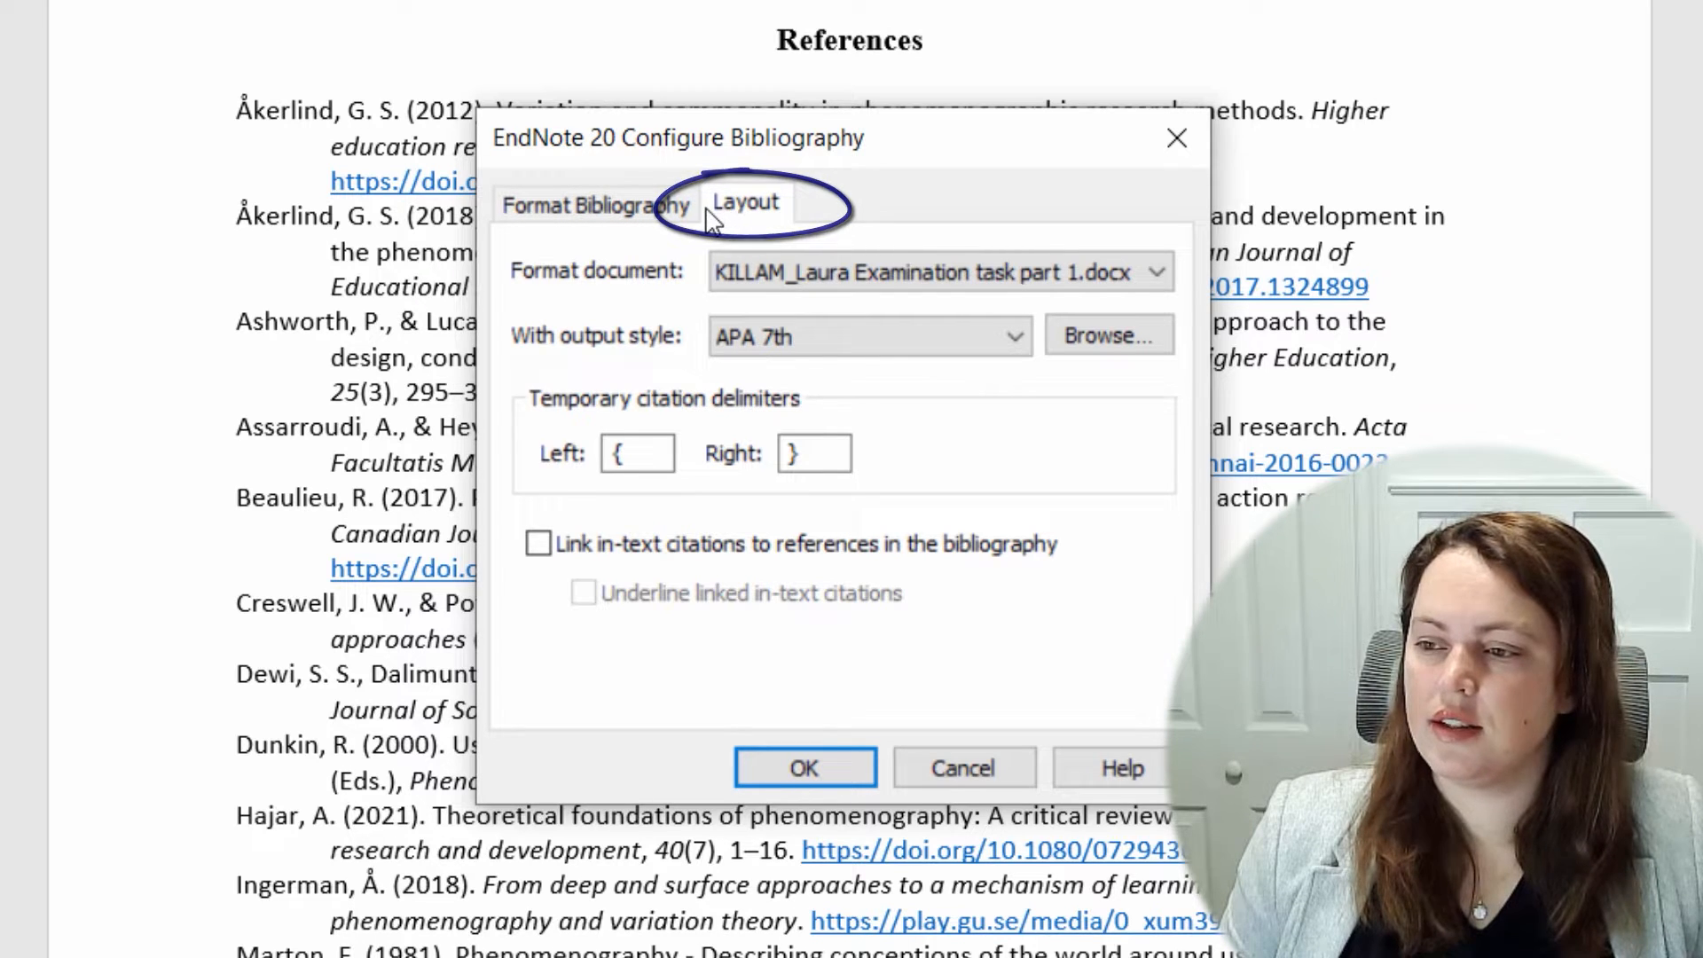
Set the bibliography layout to Times New Roman, size 12, double line spacing and apply it
left_click(745, 203)
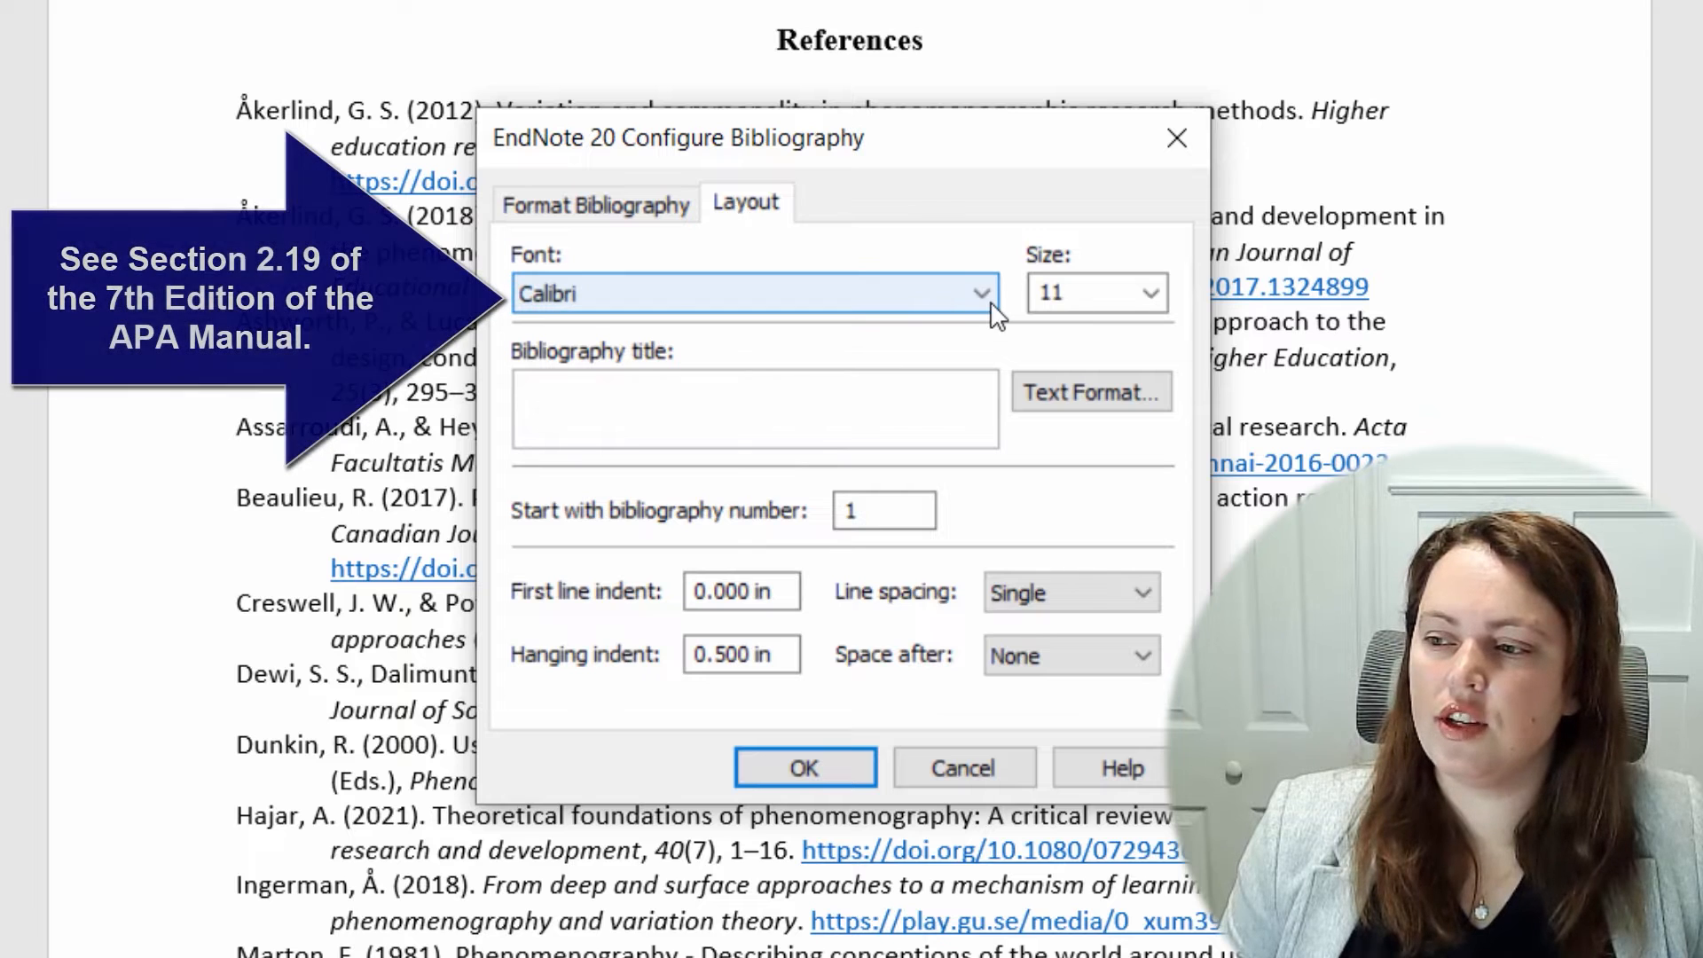
left_click(980, 293)
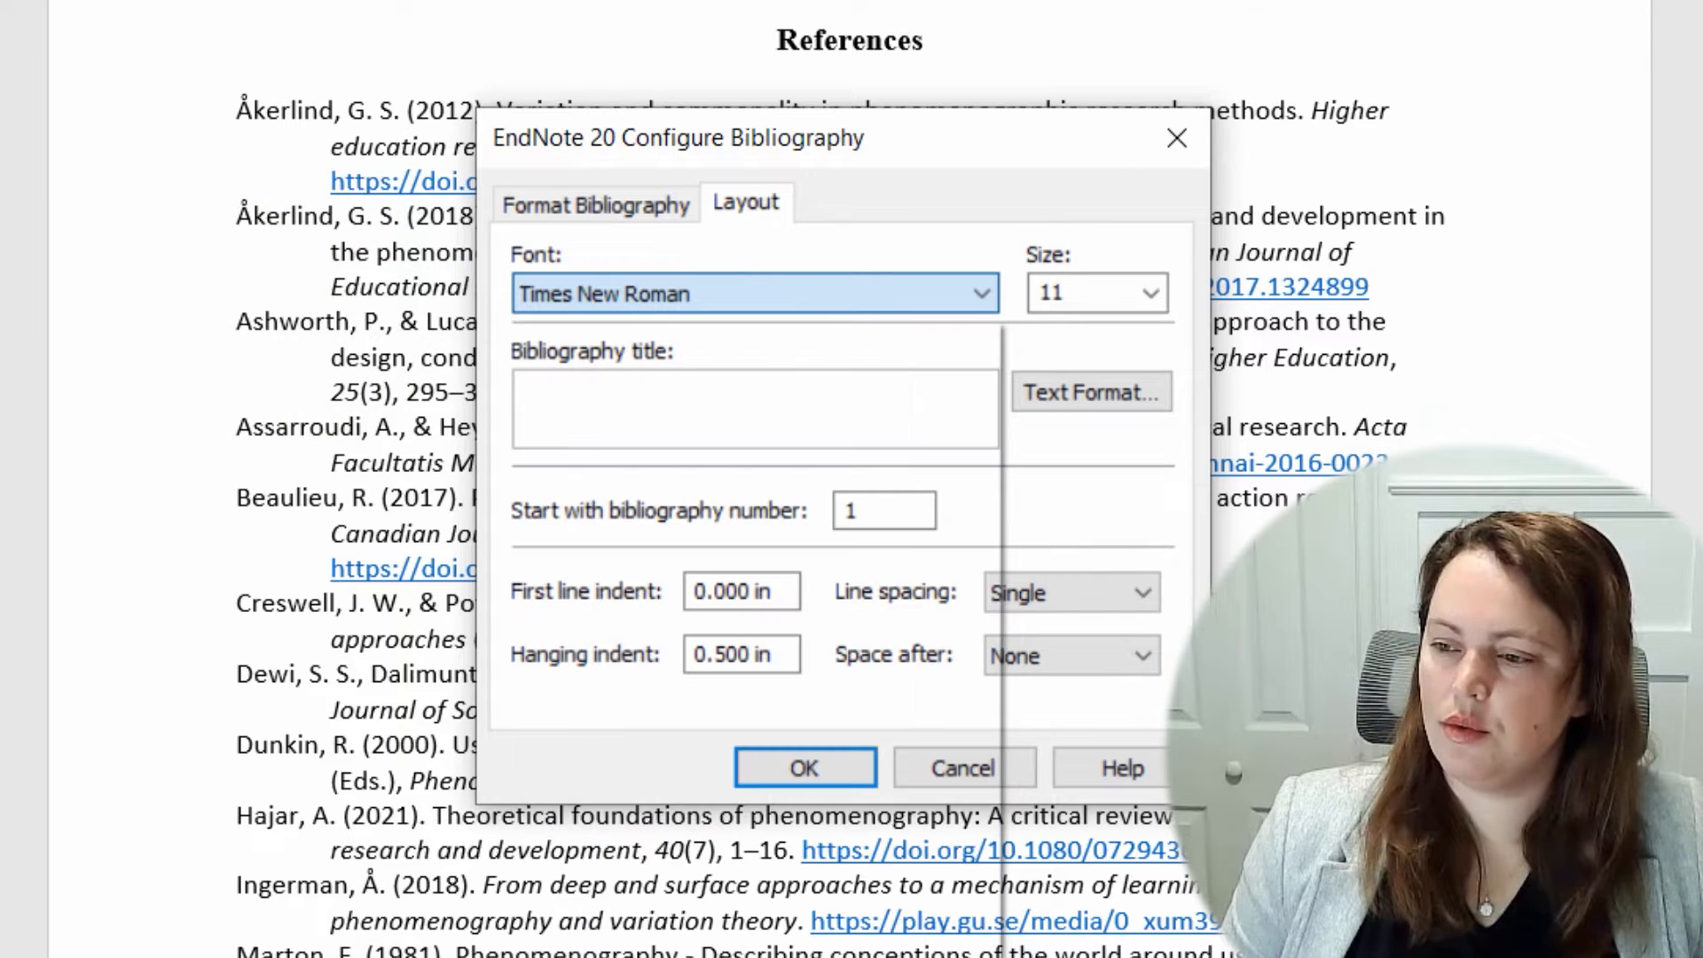
left_click(1086, 292)
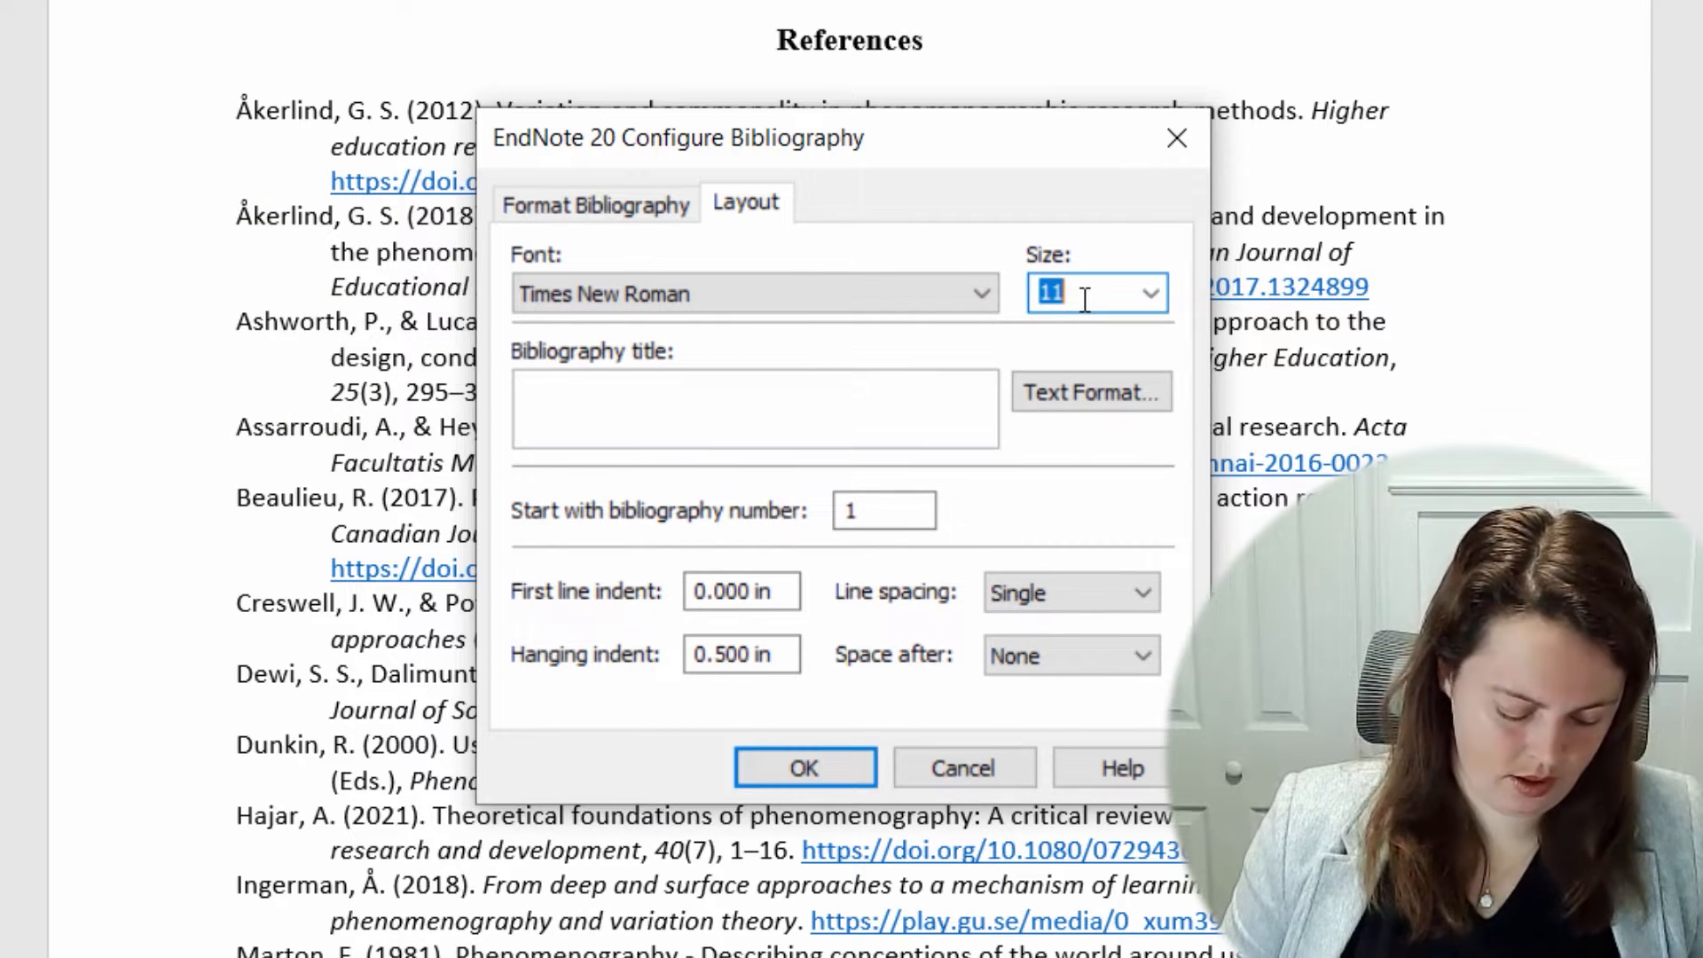
type("12")
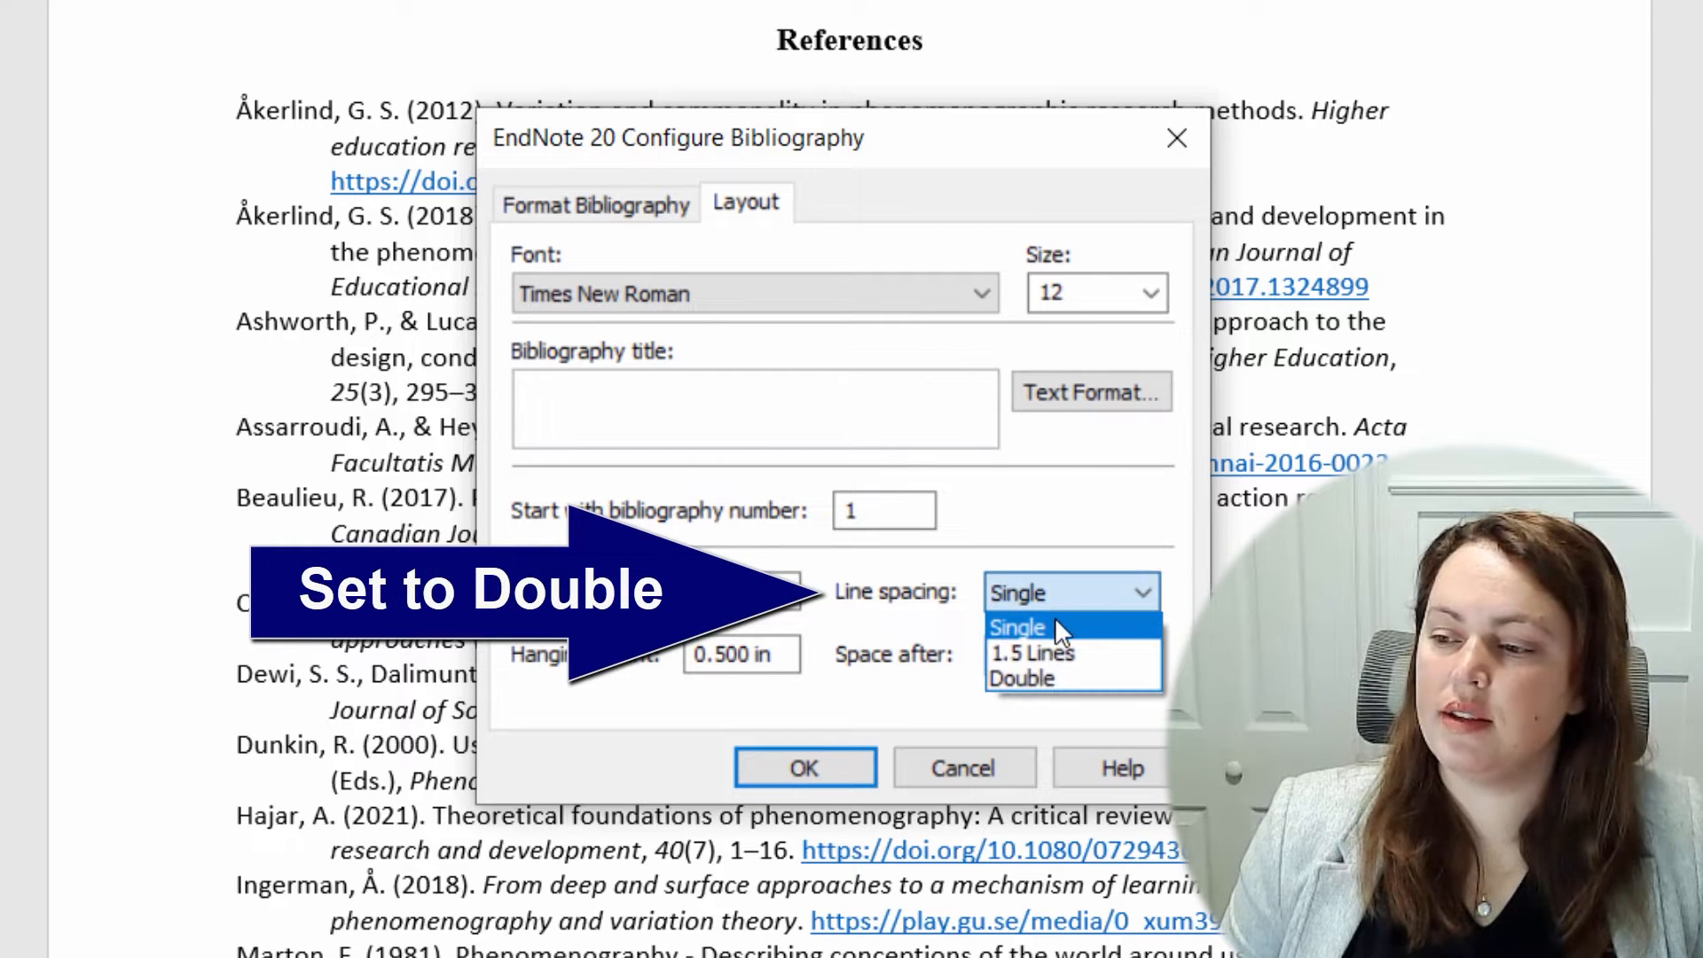
left_click(1021, 677)
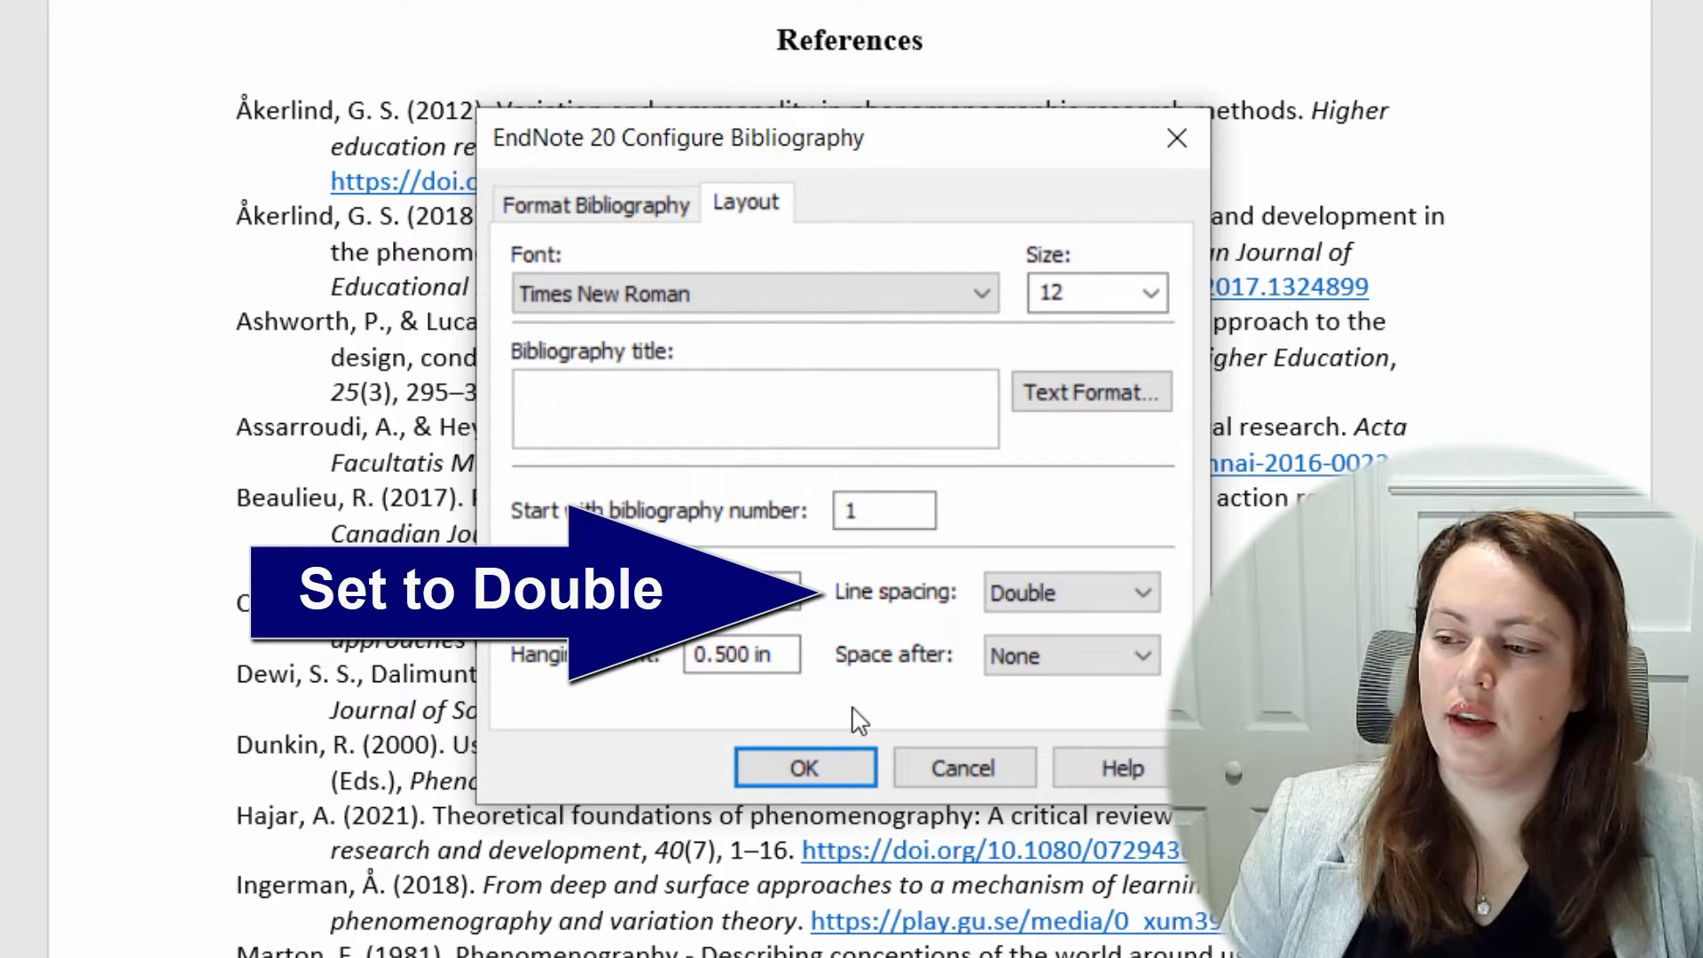
left_click(804, 767)
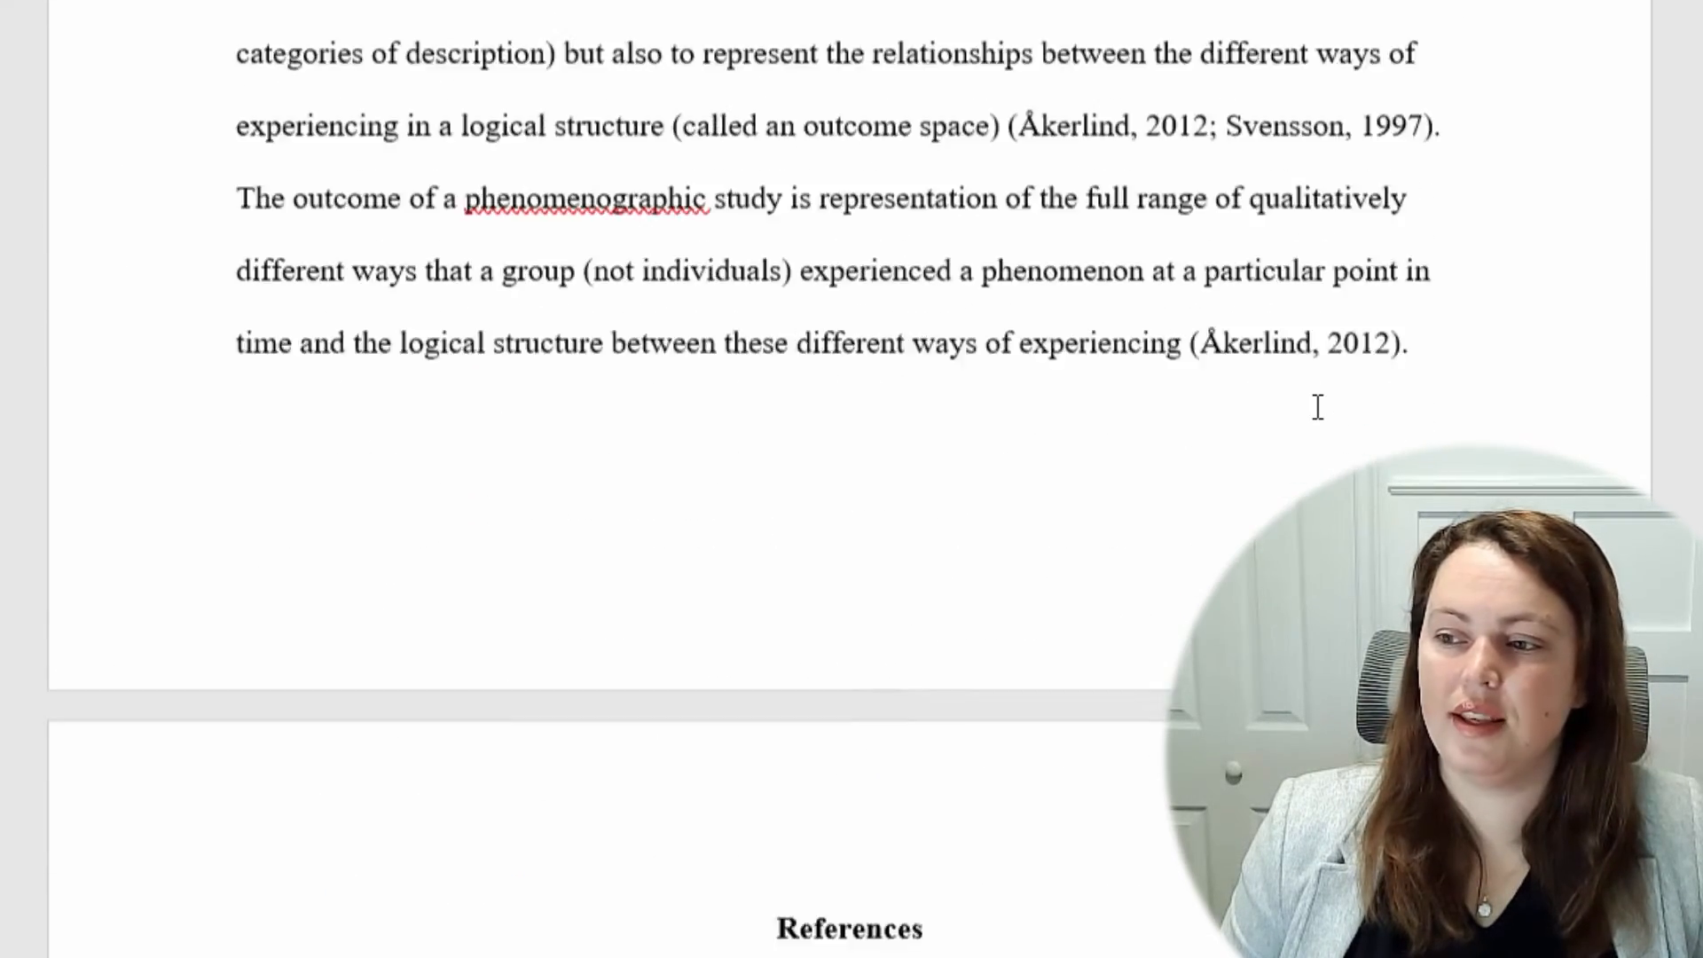
Scroll to the References page to confirm the double-spaced Times New Roman list
scroll("down", 3)
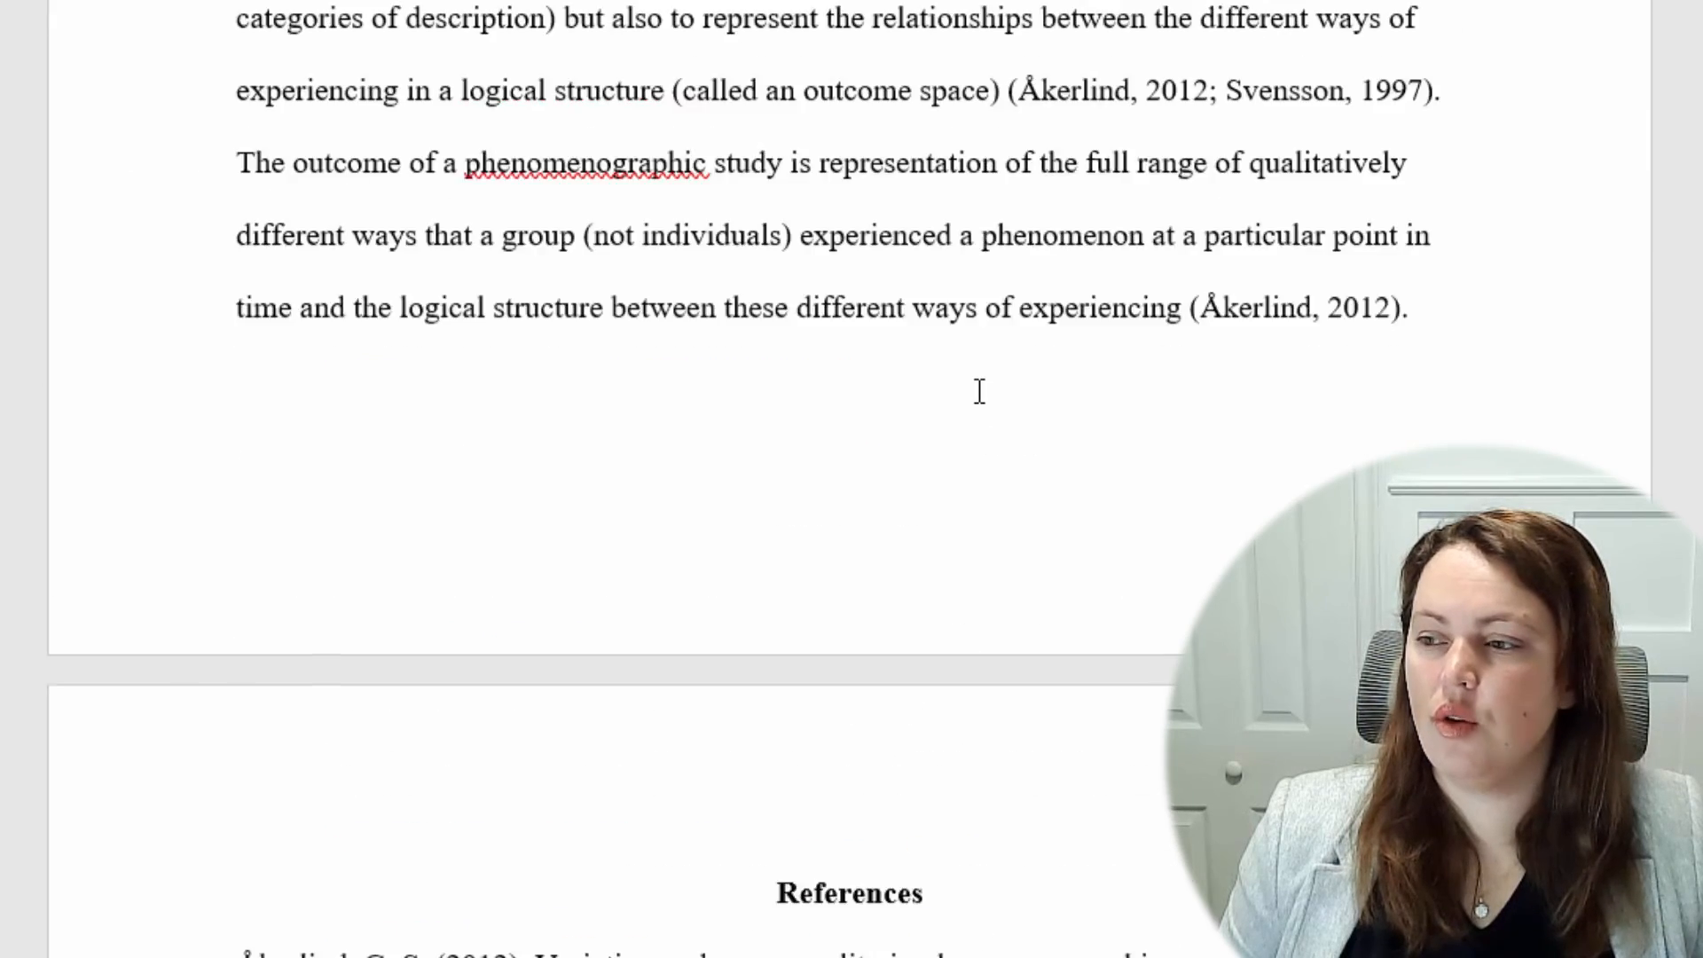
scroll("down", 3)
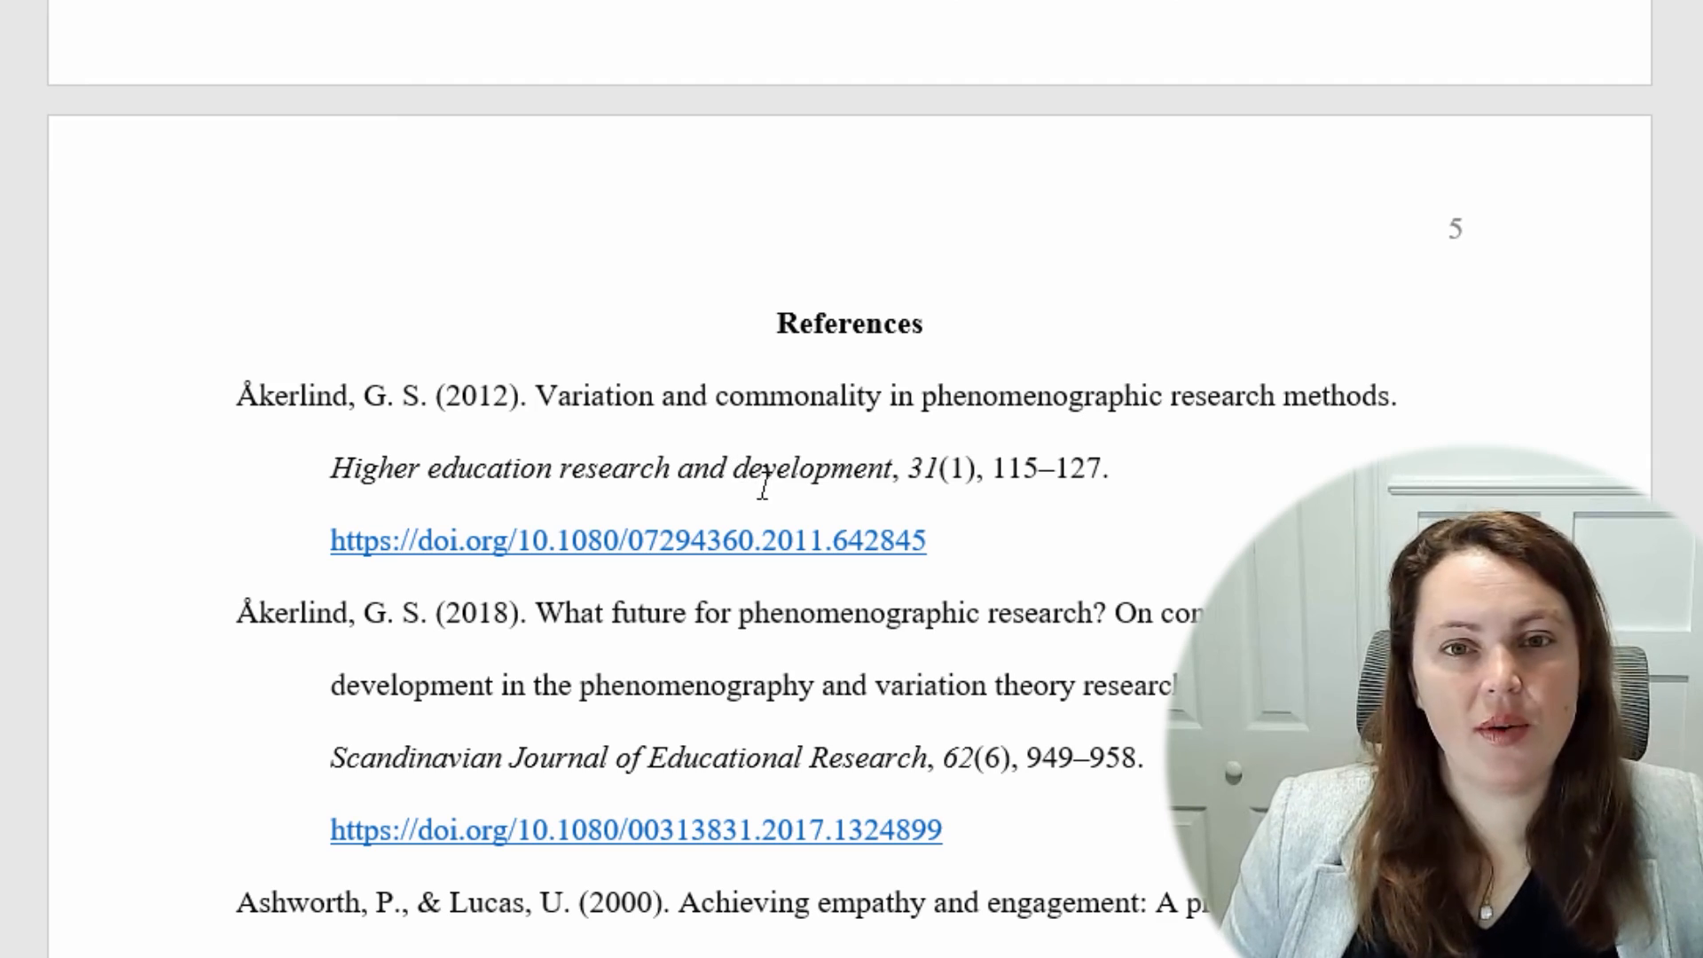